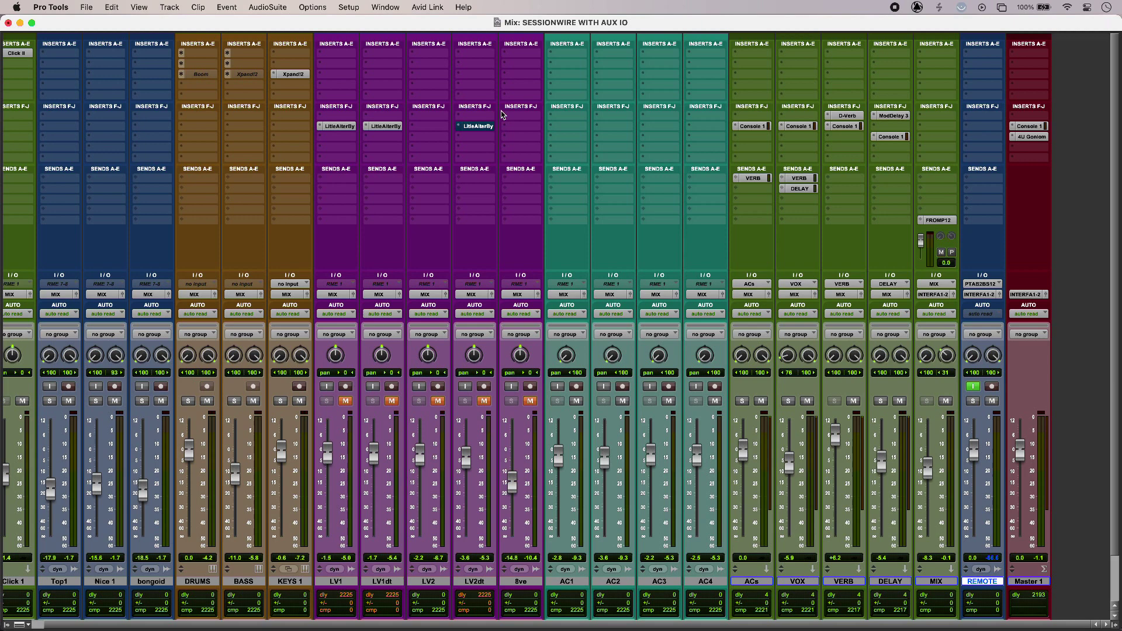
# Bring up the I/O Setup dialog from the Setup menu, showing the Output paths
pyautogui.click(349, 7)
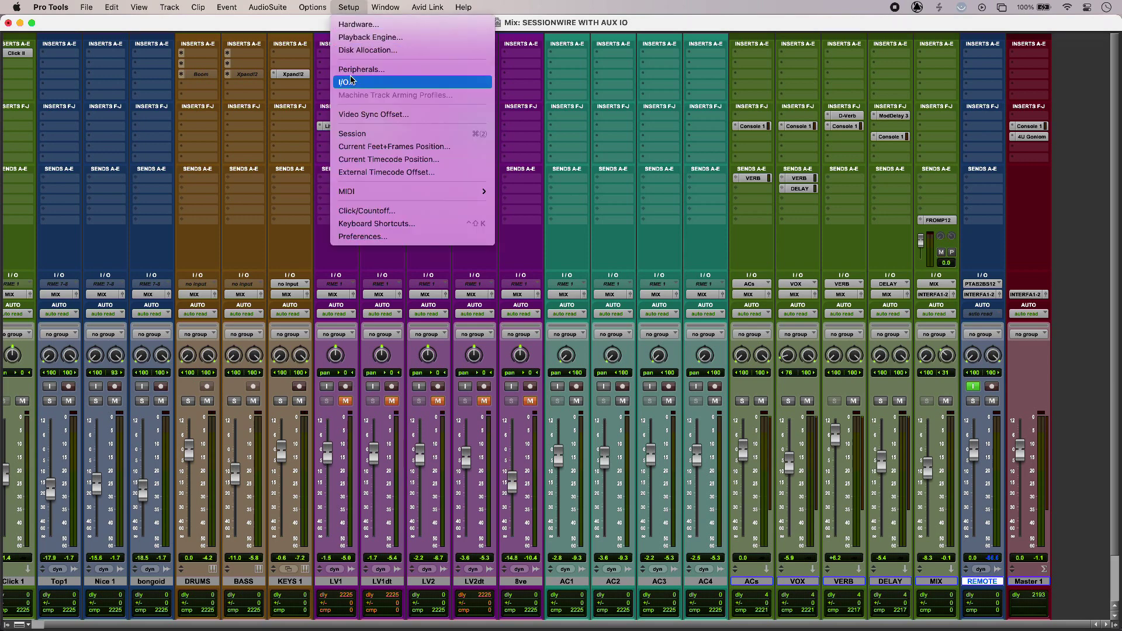
pyautogui.click(348, 82)
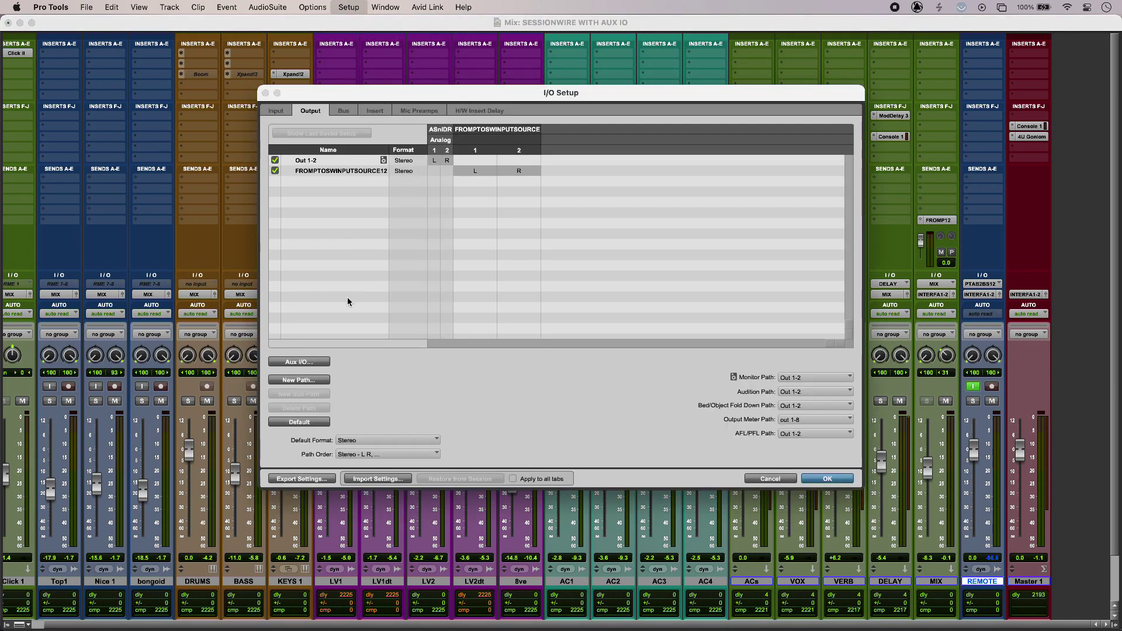
# Enable Audio Bridge 2-A as Aux output and 2-B as Aux input with Sessionwire-facing names, and confirm
pyautogui.click(298, 361)
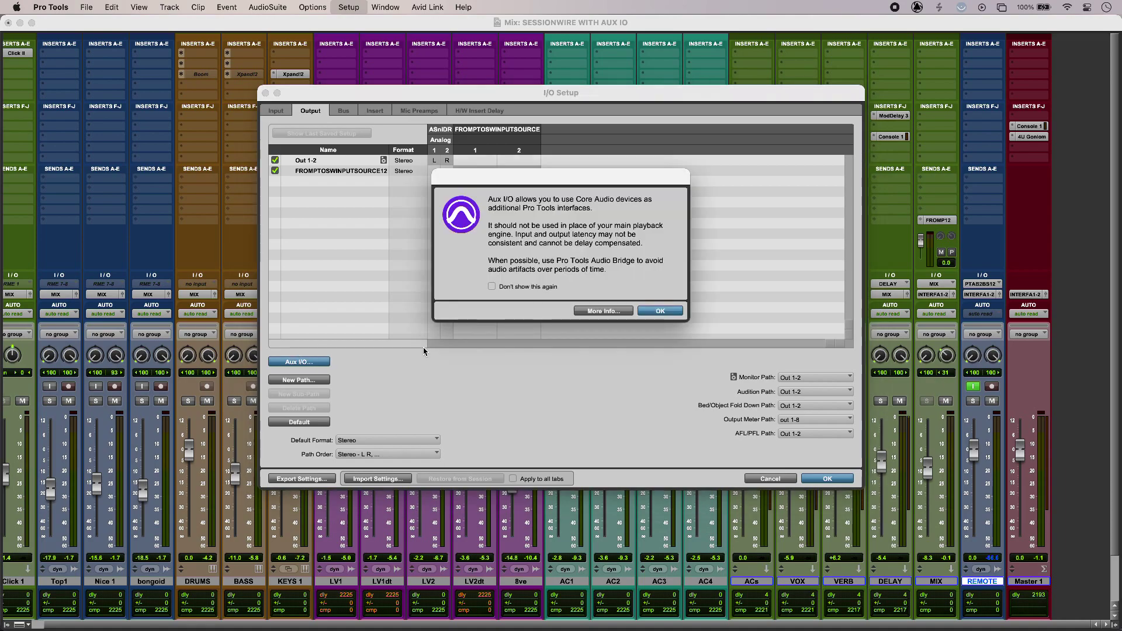
pyautogui.click(659, 311)
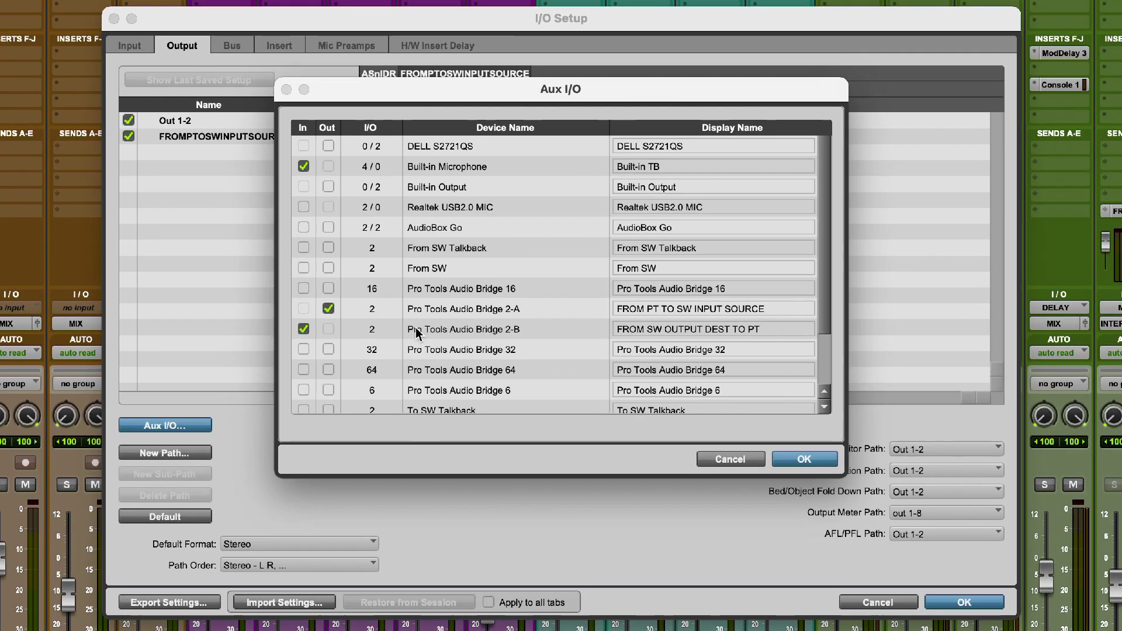
pyautogui.moveTo(518, 320)
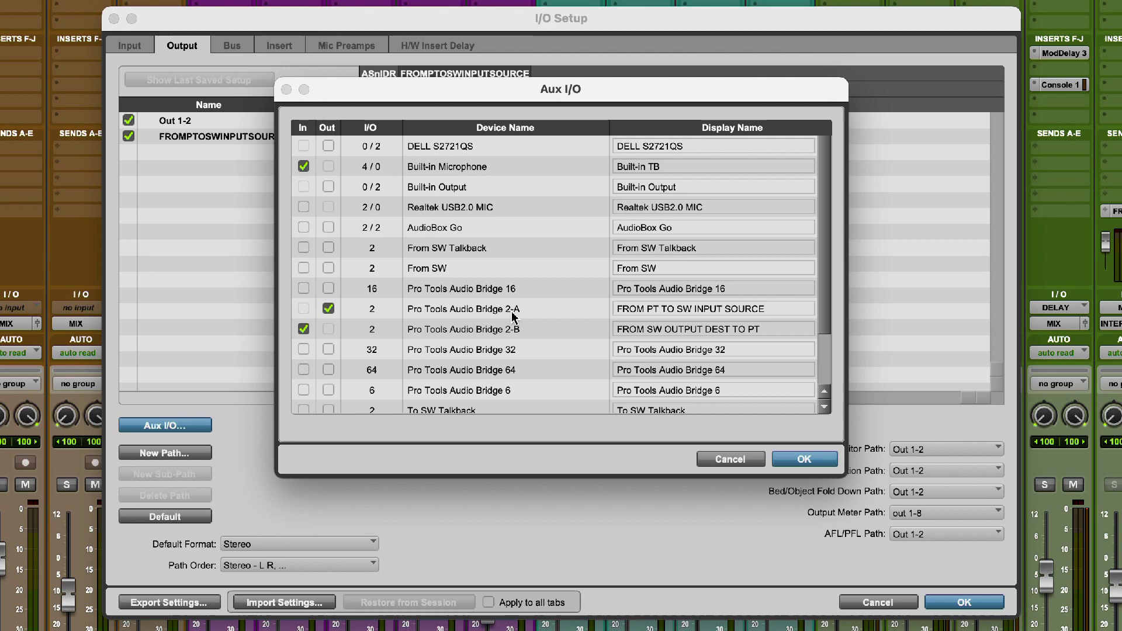
pyautogui.moveTo(765, 314)
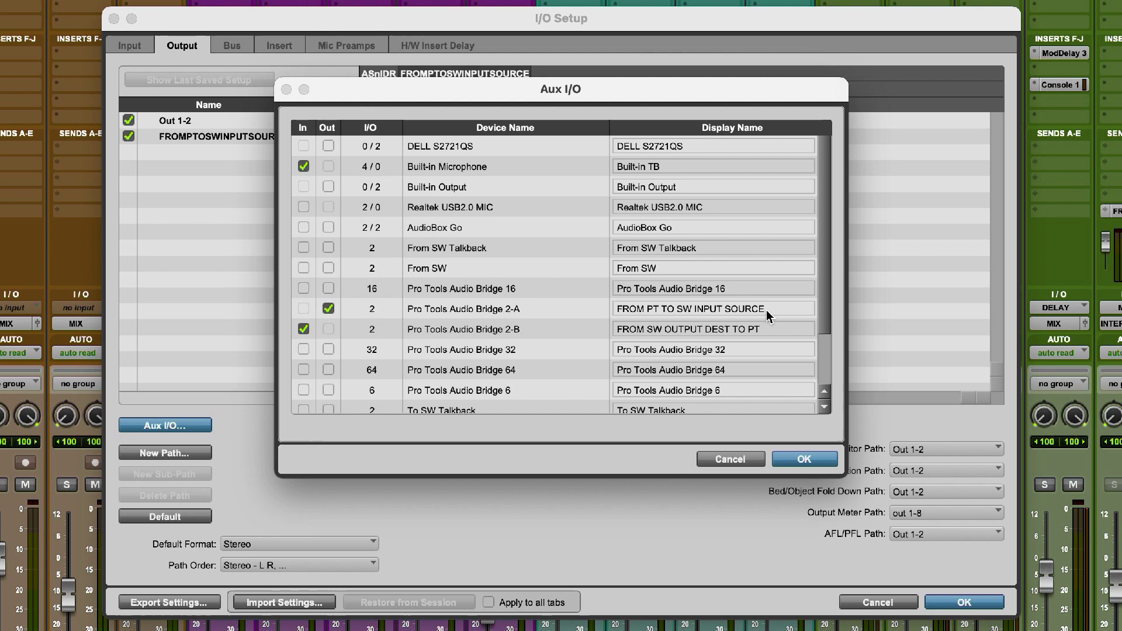
pyautogui.moveTo(583, 340)
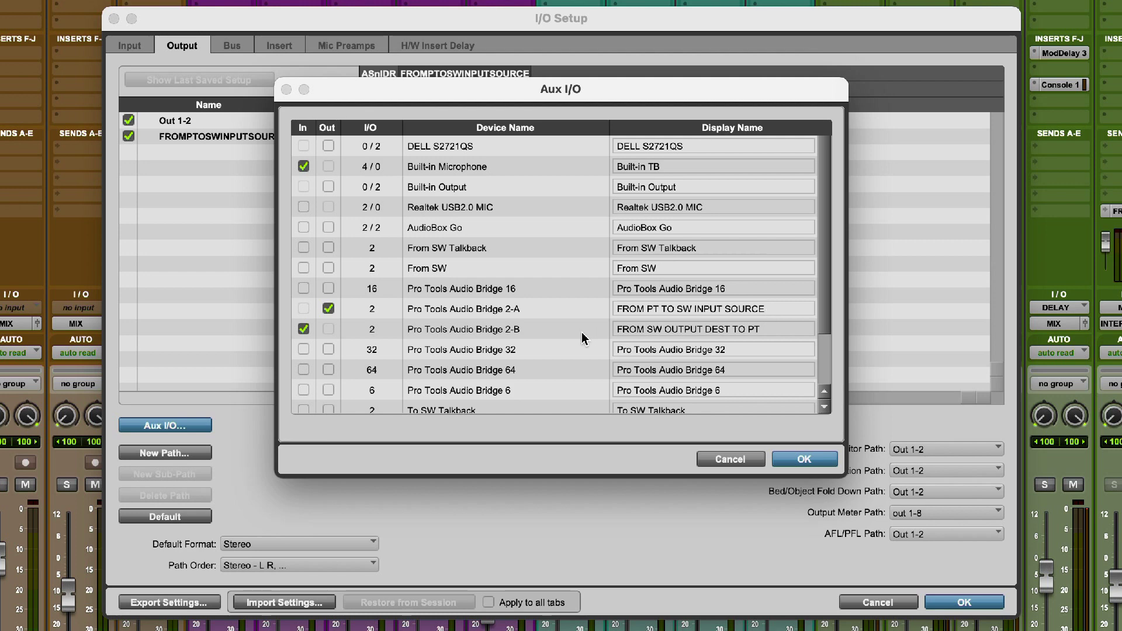
pyautogui.moveTo(737, 333)
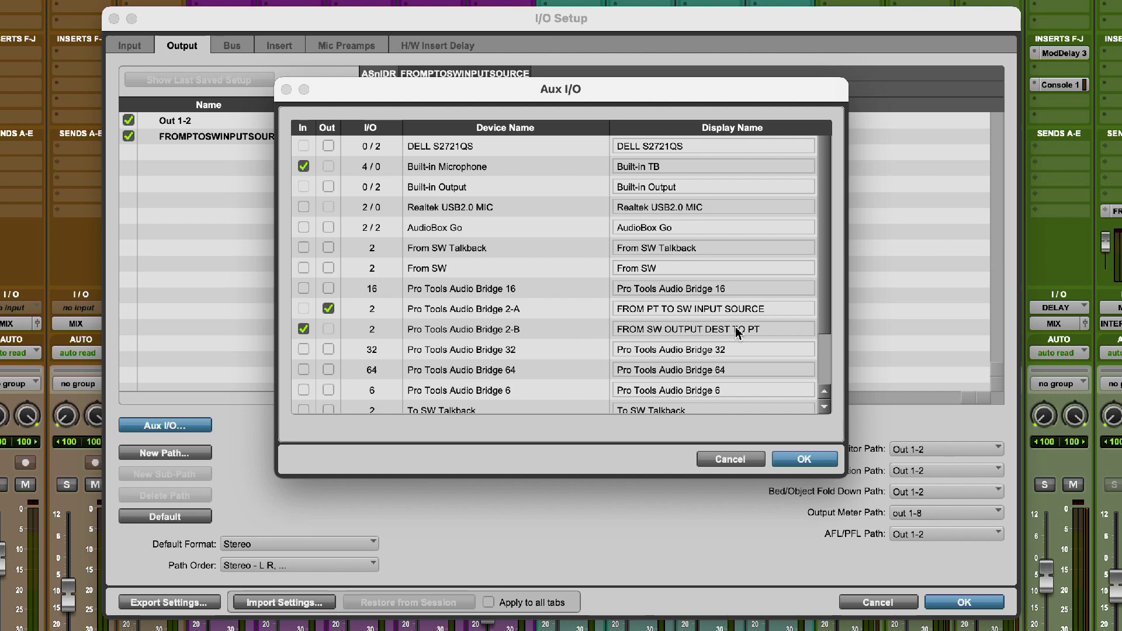
pyautogui.click(803, 458)
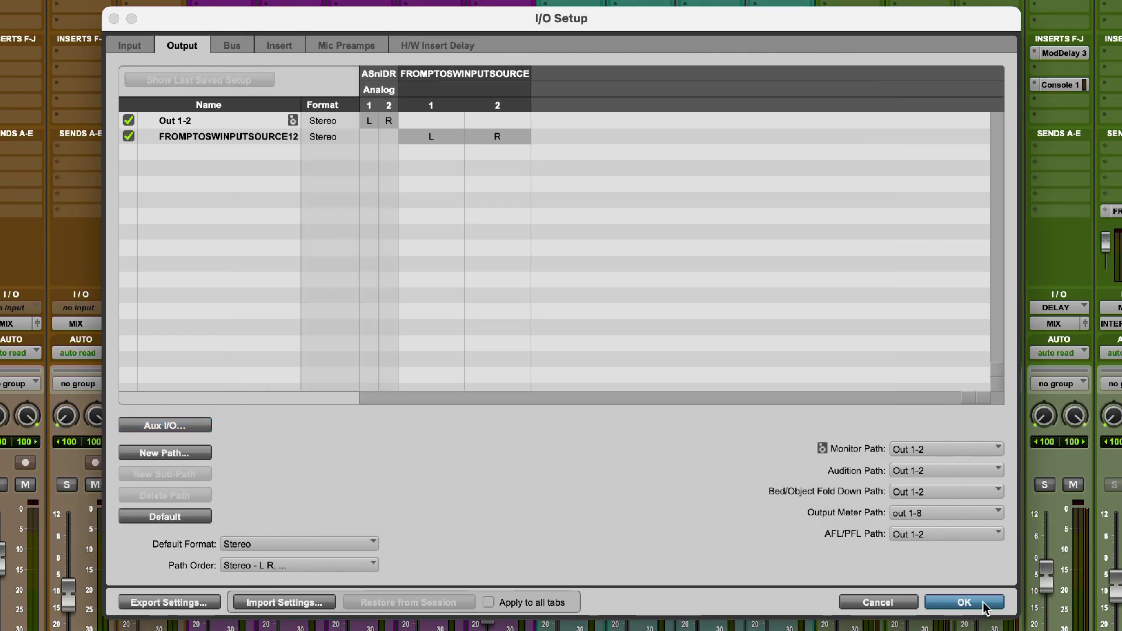
# Confirm the I/O Setup and return to the Mix window with the MIX and REMOTE tracks
pyautogui.click(962, 602)
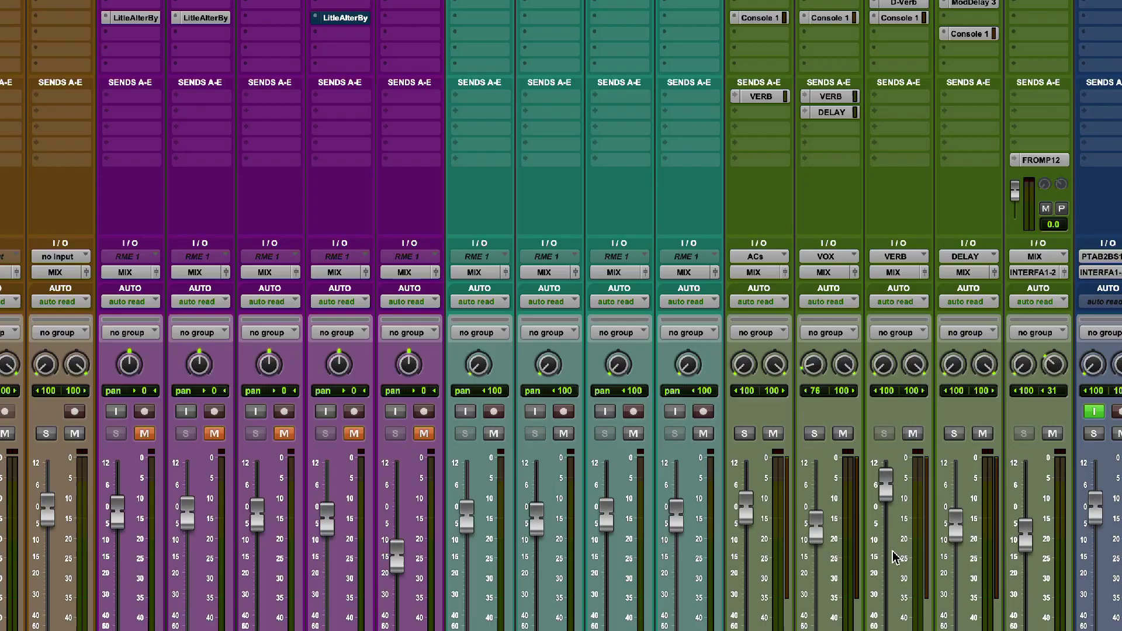
pyautogui.scroll(-3)
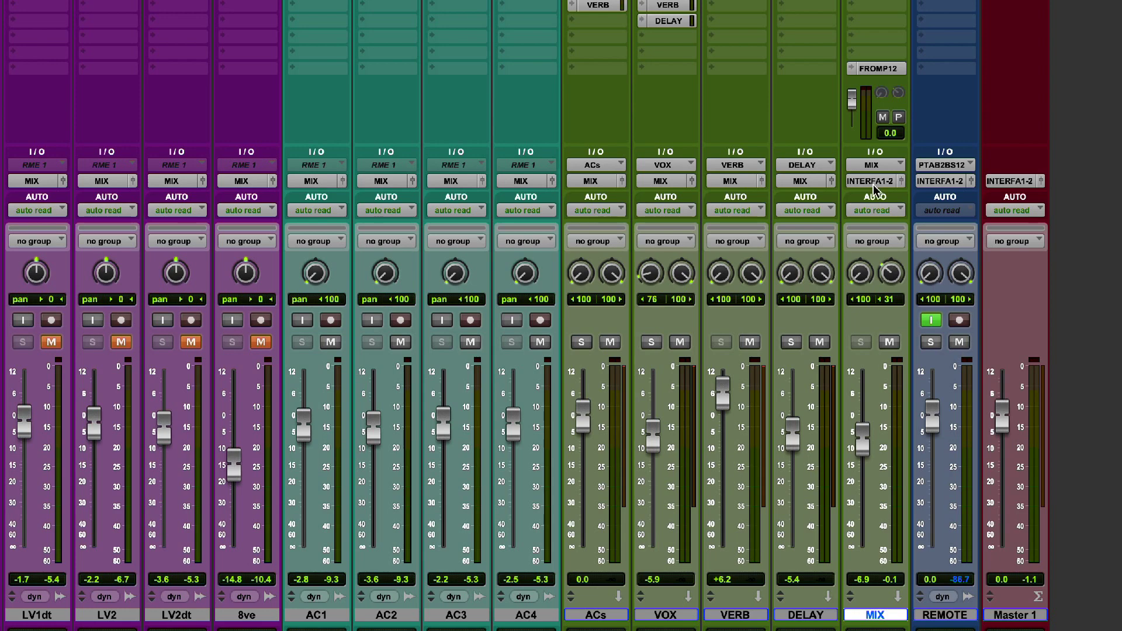
pyautogui.click(870, 180)
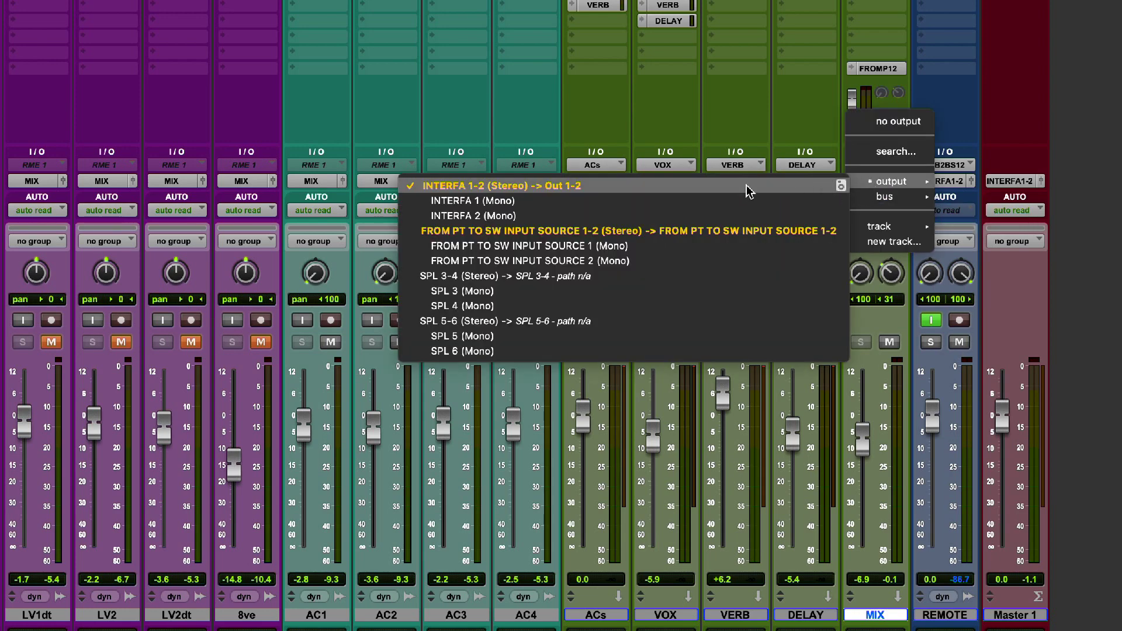
pyautogui.moveTo(603, 189)
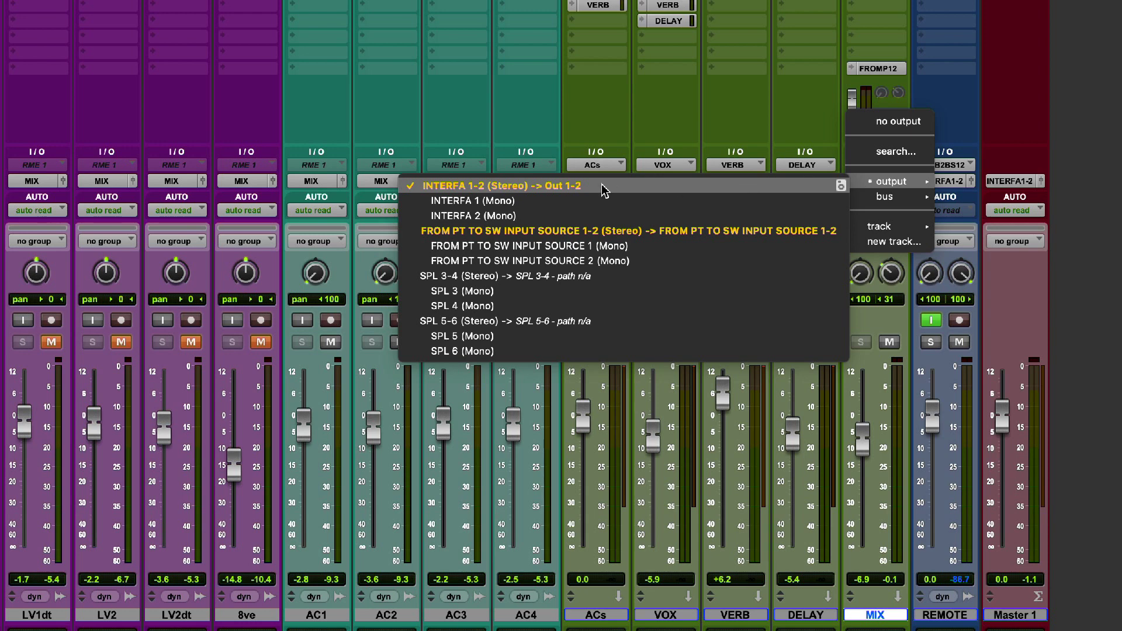
pyautogui.moveTo(778, 128)
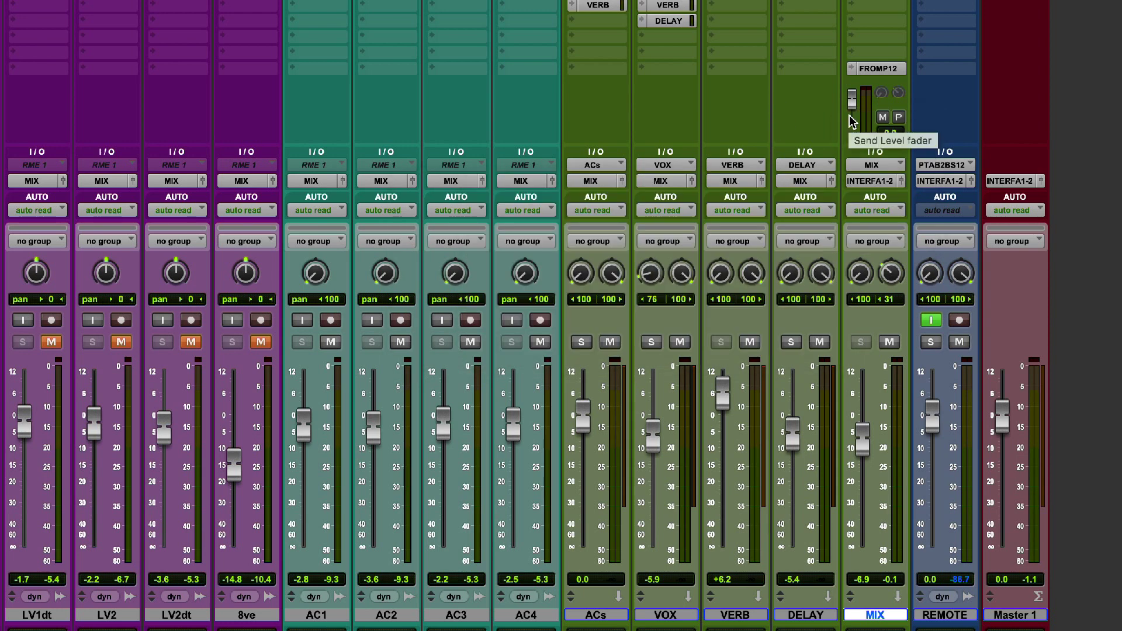
pyautogui.moveTo(874, 92)
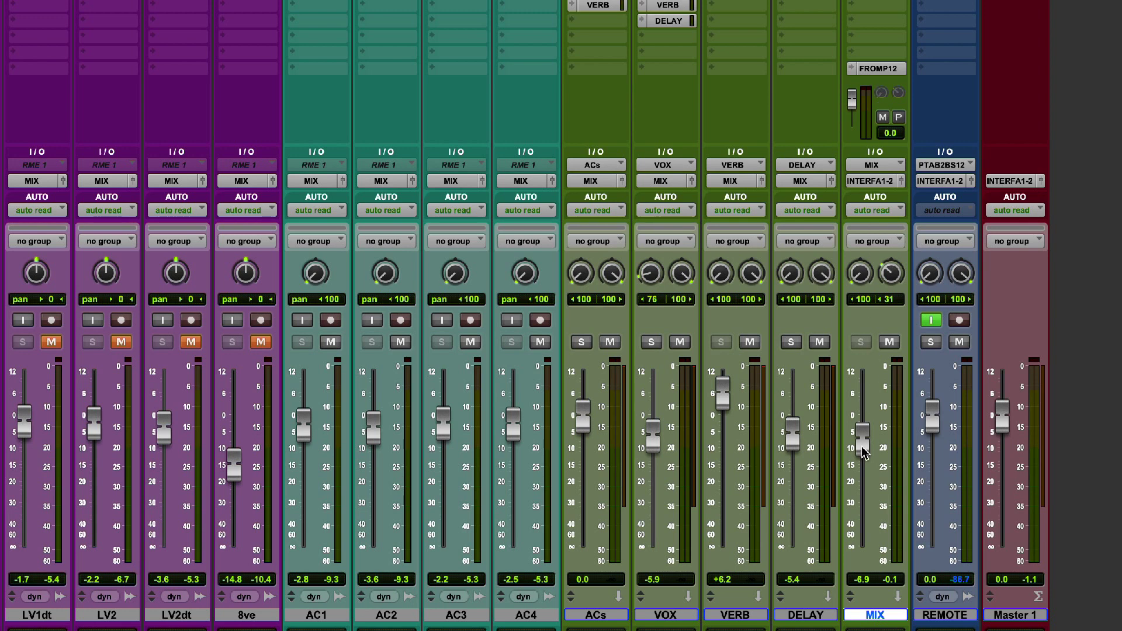
pyautogui.moveTo(864, 453)
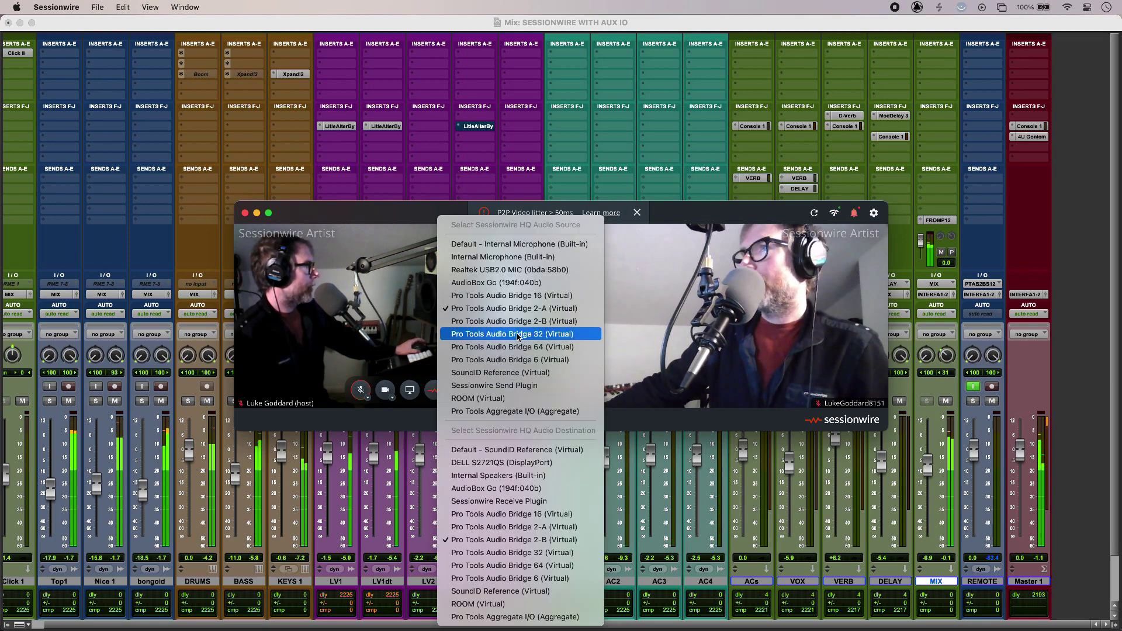
pyautogui.click(512, 307)
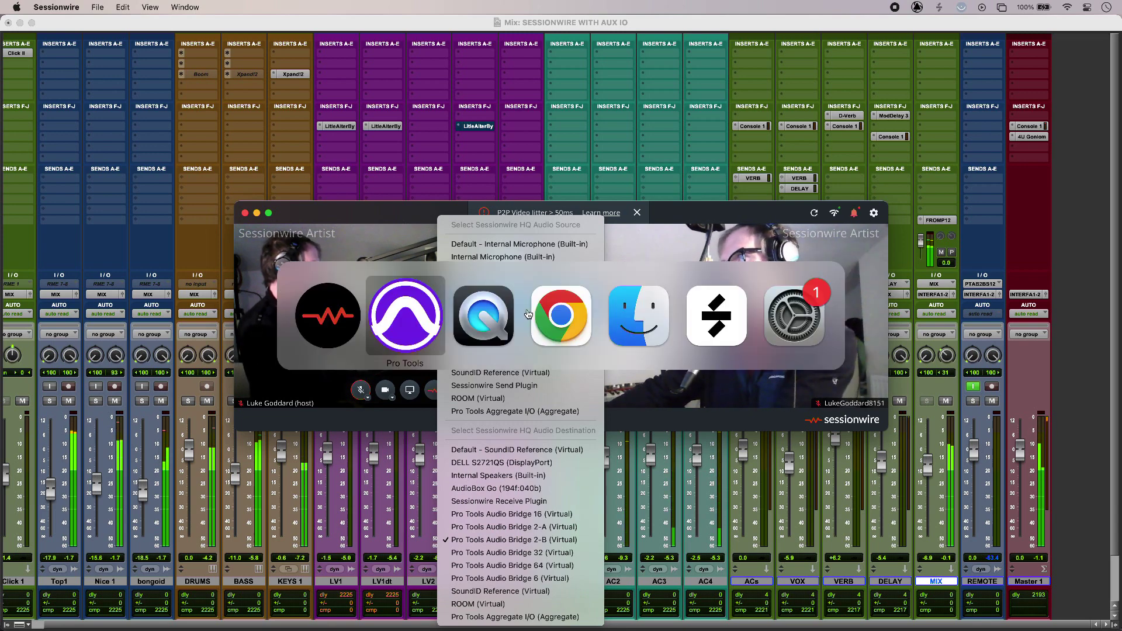
pyautogui.click(405, 316)
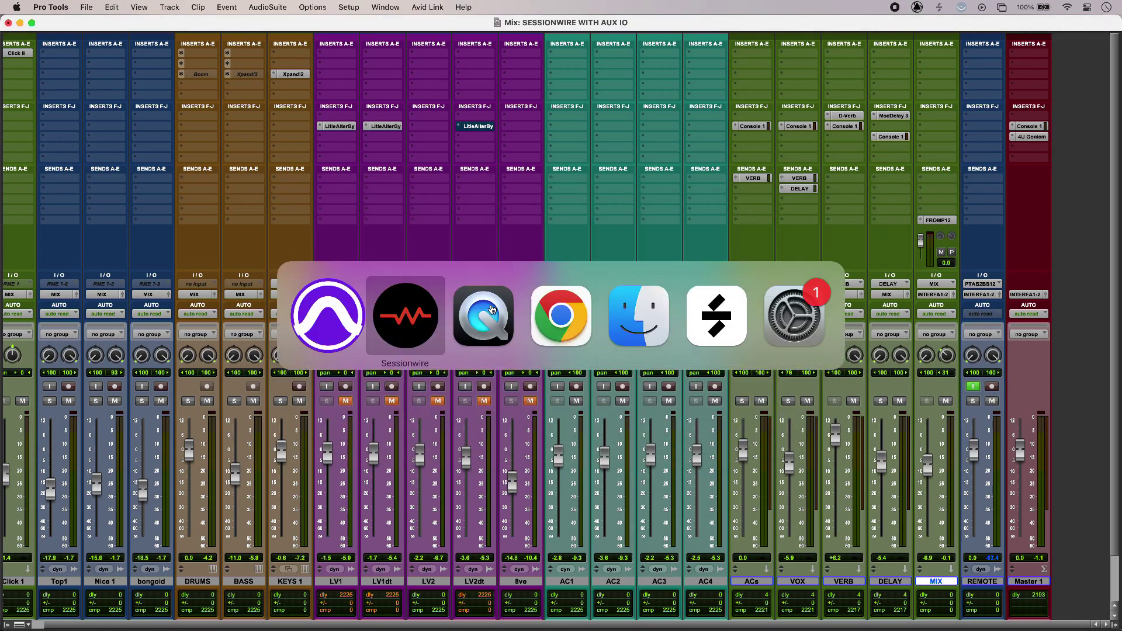
# Show Sessionwire's HQ audio menu with source Audio Bridge 2-A and destination Audio Bridge 2-B
pyautogui.click(405, 314)
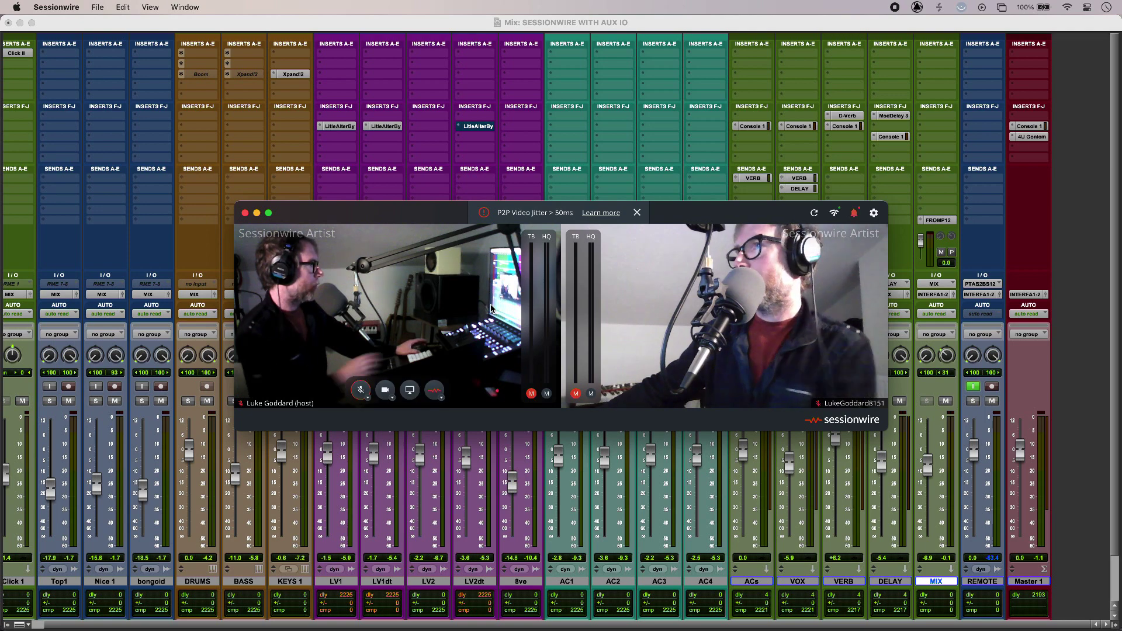
pyautogui.click(433, 390)
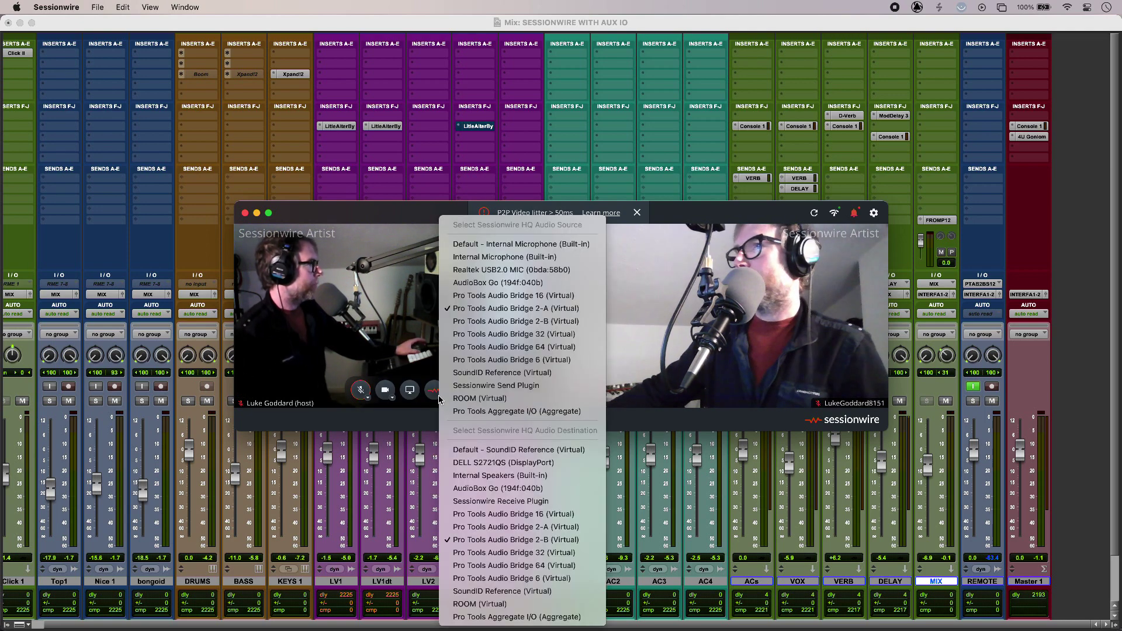
pyautogui.moveTo(522, 538)
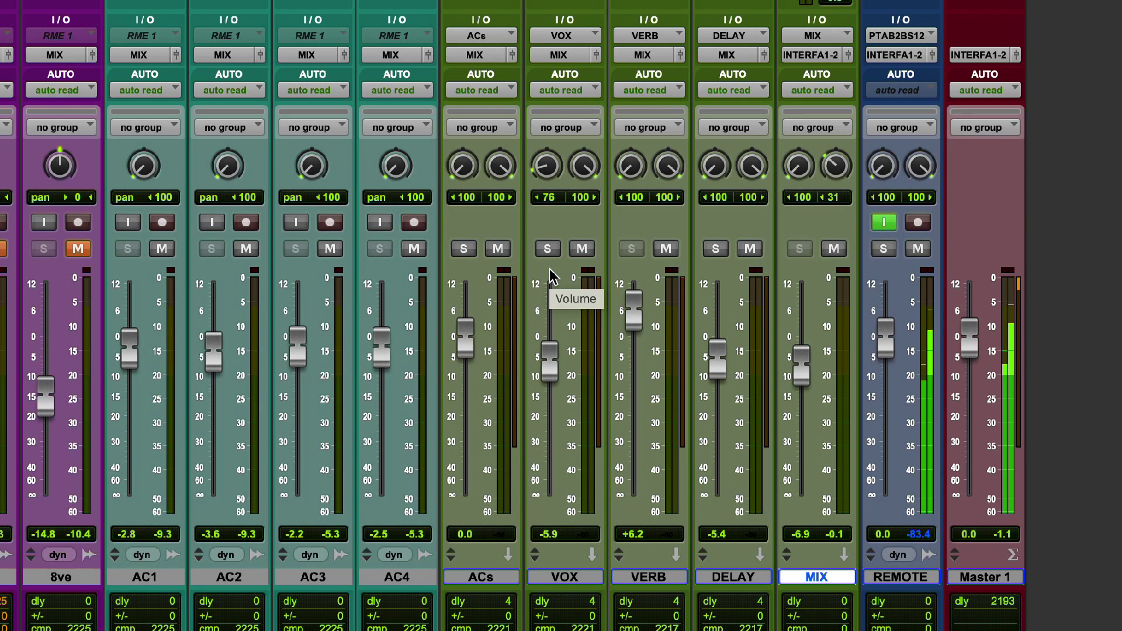
pyautogui.moveTo(930, 257)
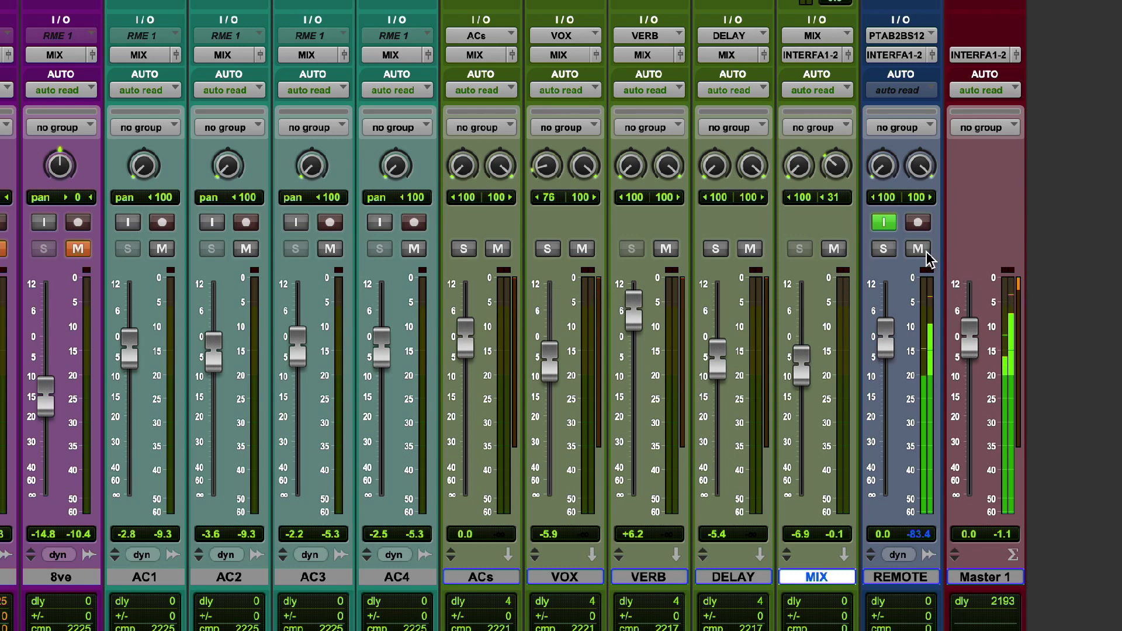
# Mute the REMOTE track and confirm its input is Pro Tools Audio Bridge 2-B
pyautogui.click(918, 249)
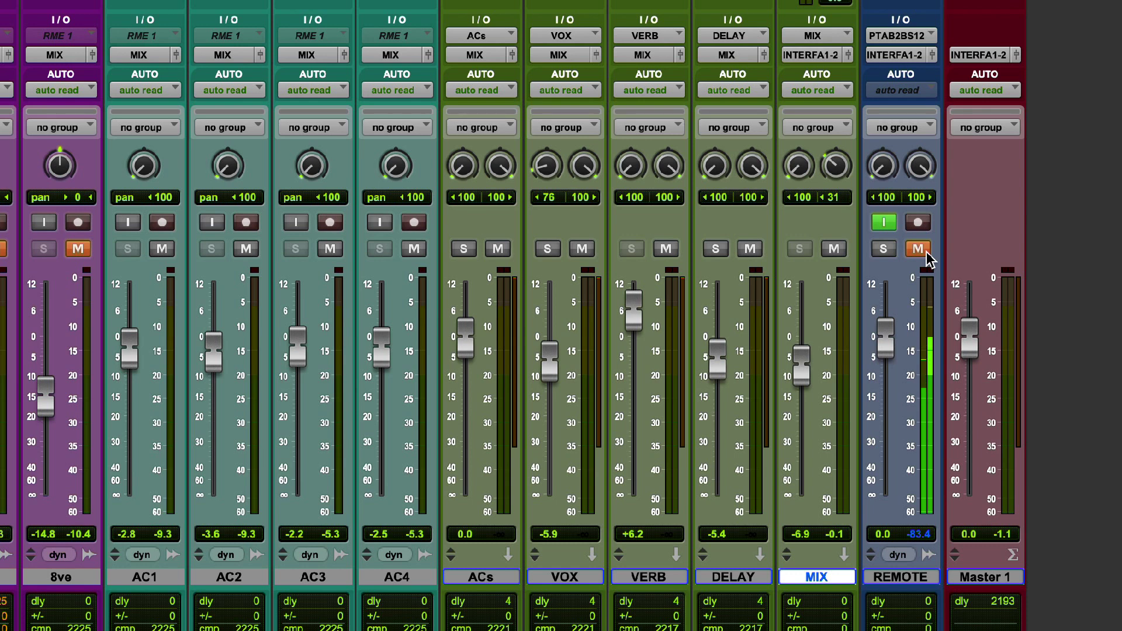
pyautogui.moveTo(894, 231)
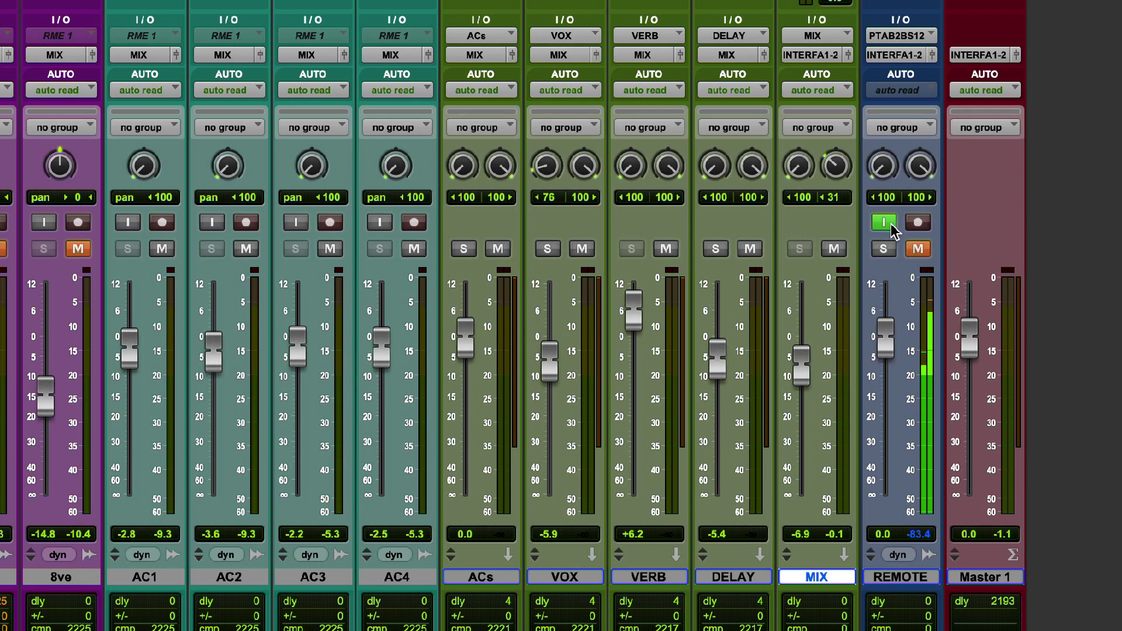
pyautogui.moveTo(883, 222)
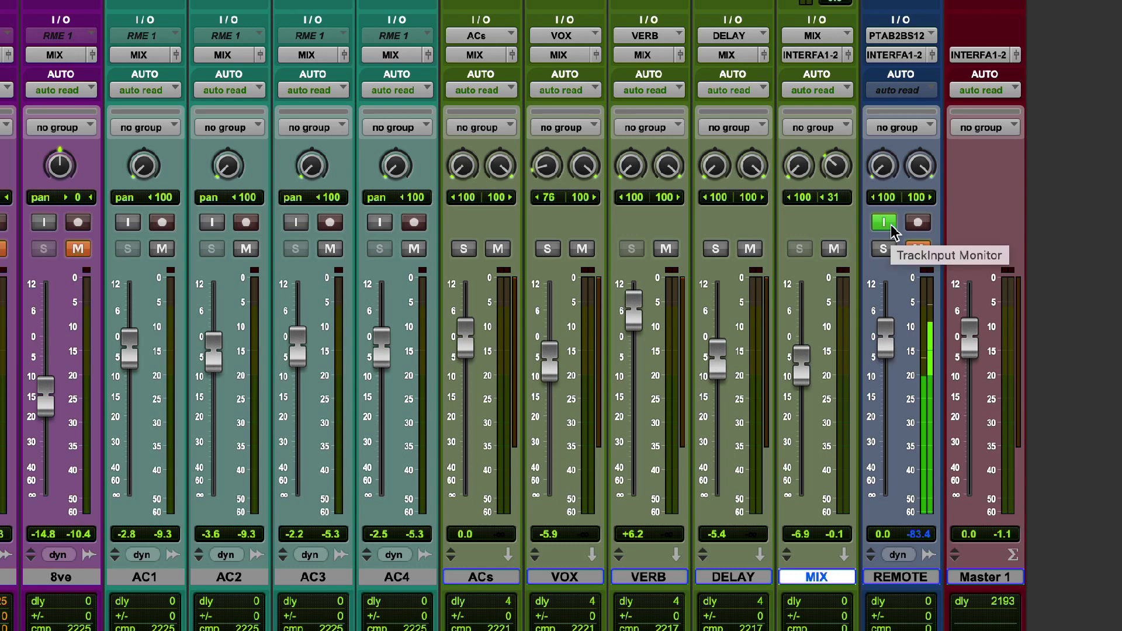
pyautogui.click(900, 35)
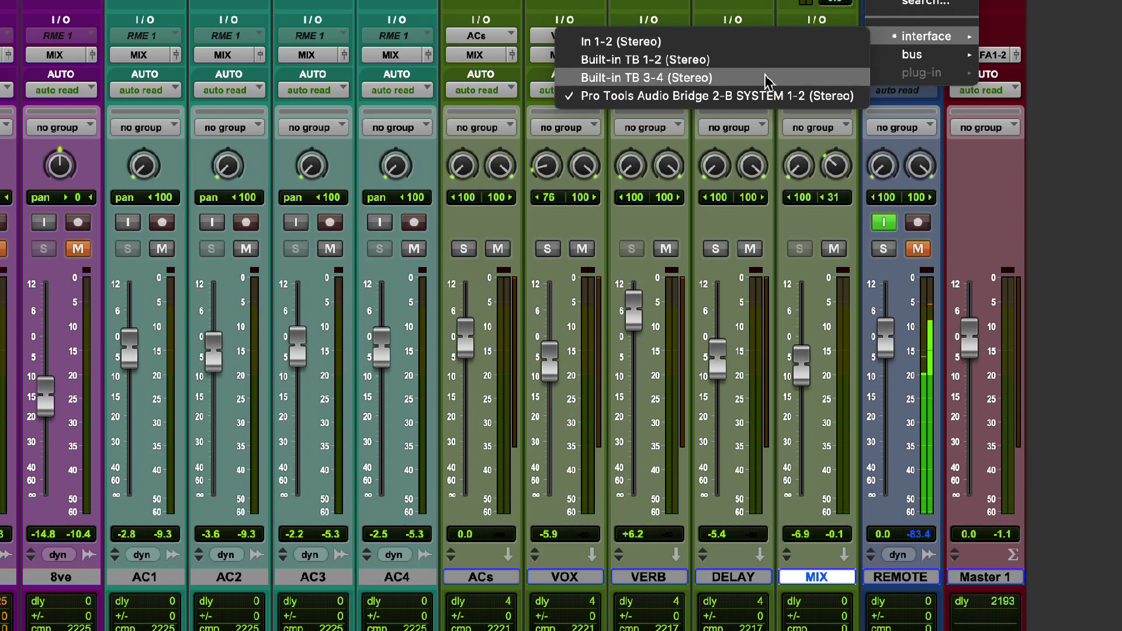